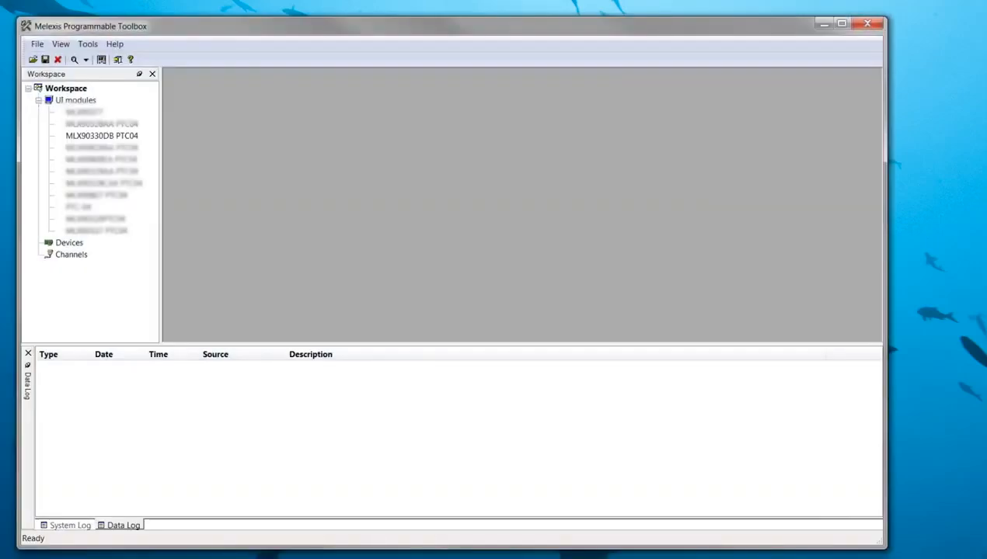
- Open the MLX90330DB PTC04 module window and let it connect to the programmer
{"action": "left_click", "coordinate": [102, 135]}
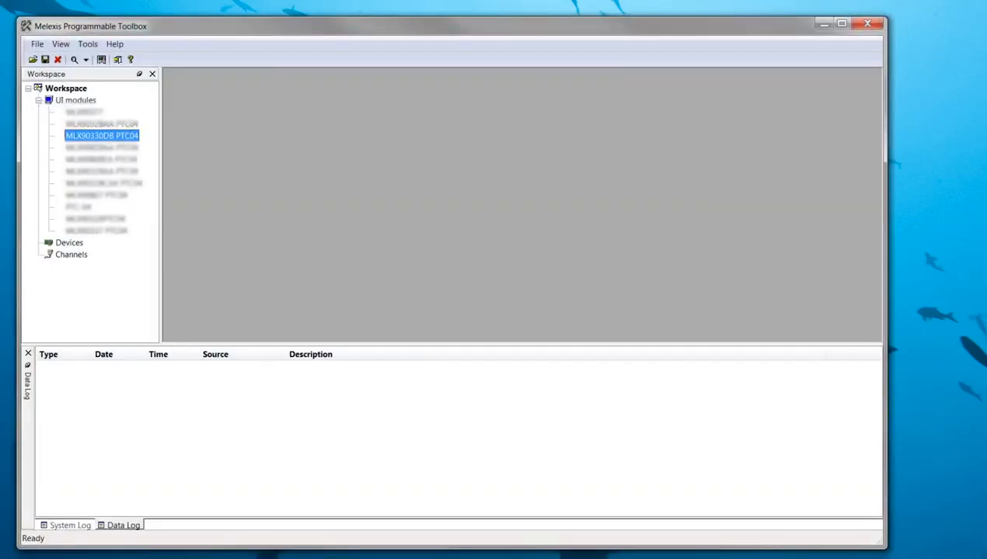
{"action": "double_click", "coordinate": [102, 135]}
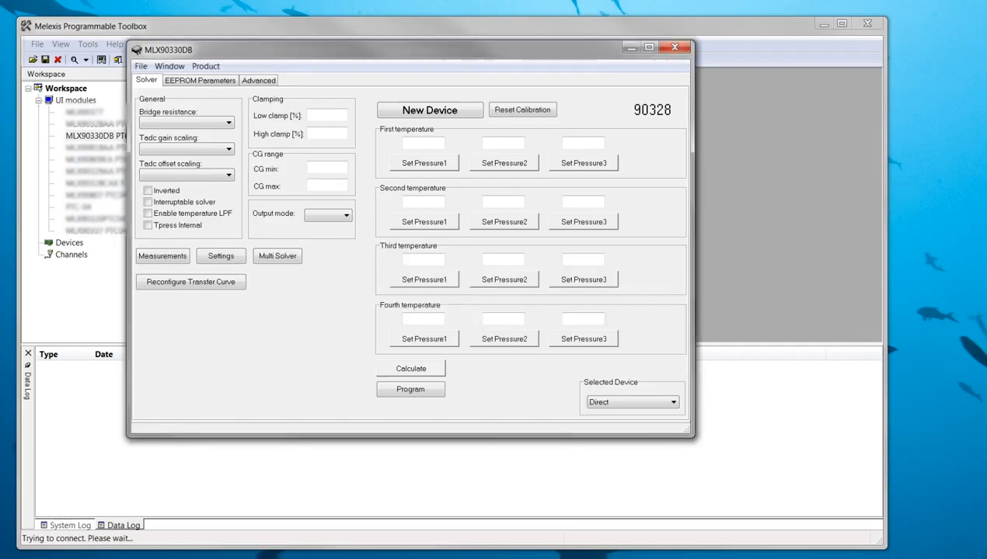
{"action": "left_click", "coordinate": [95, 135]}
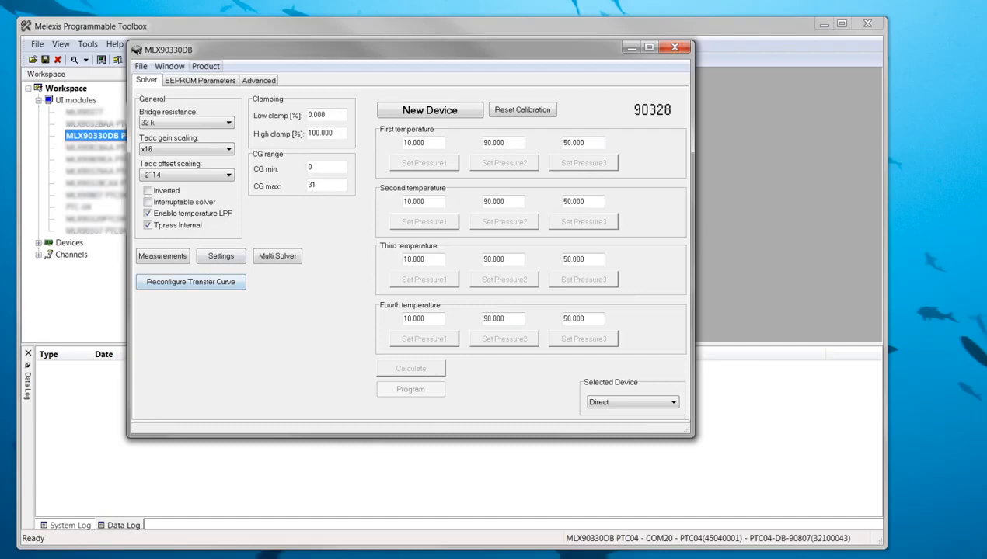
{"action": "left_click", "coordinate": [205, 66]}
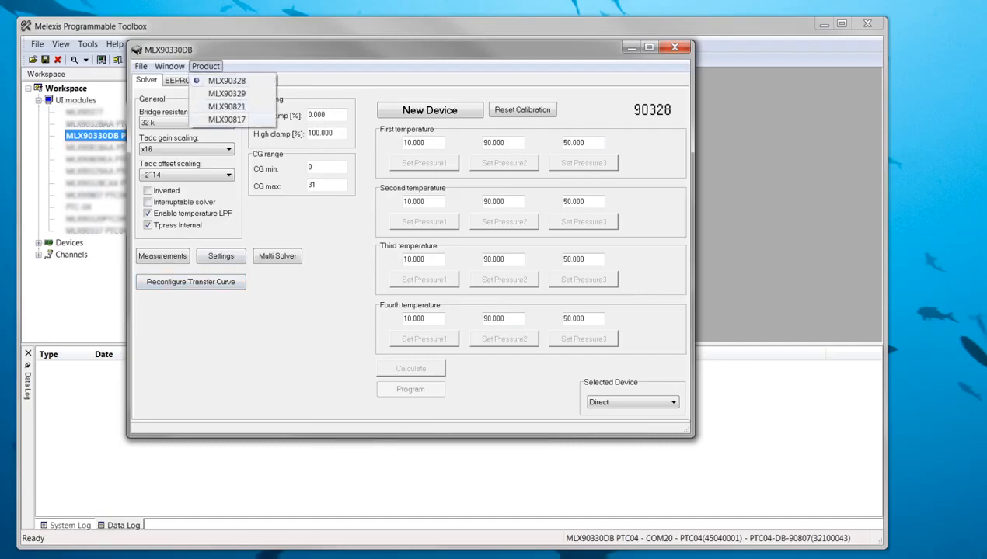
- Switch the product to MLX90817 and bring up the Reconfigure transfer curve dialog
{"action": "left_click", "coordinate": [226, 119]}
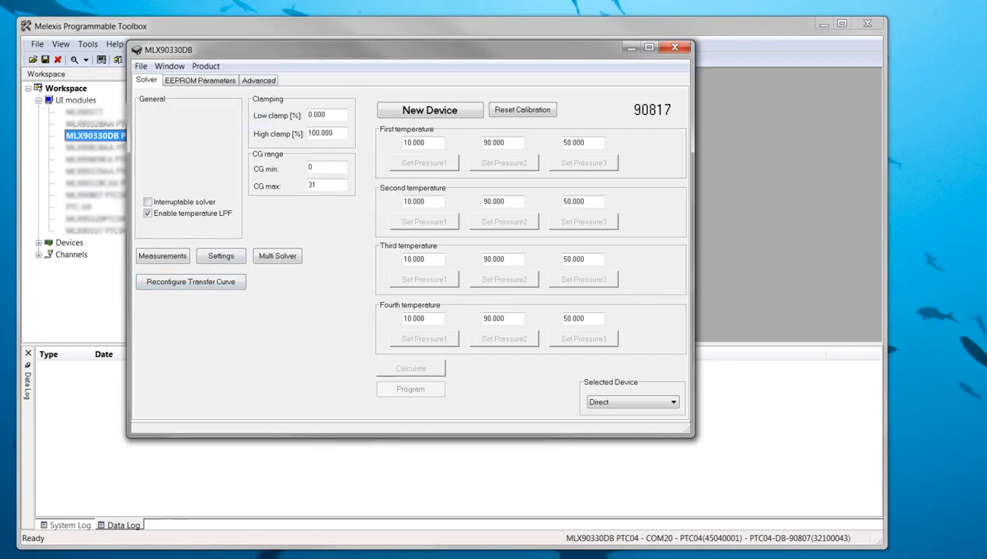
{"action": "left_click", "coordinate": [191, 281]}
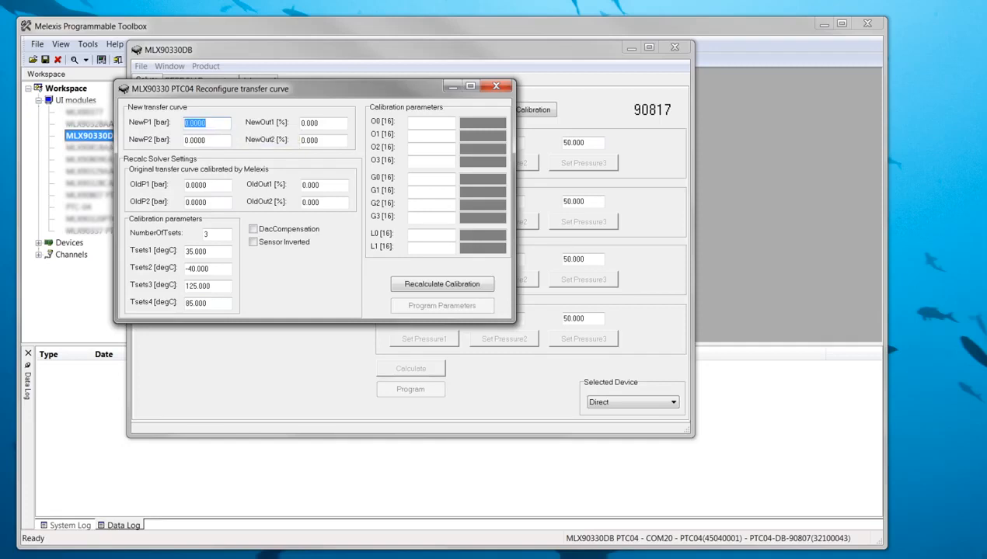
- Enter the new curve points: 0.2 bar at 10% and 4.2 bar at 90%
{"action": "type", "text": "0.2"}
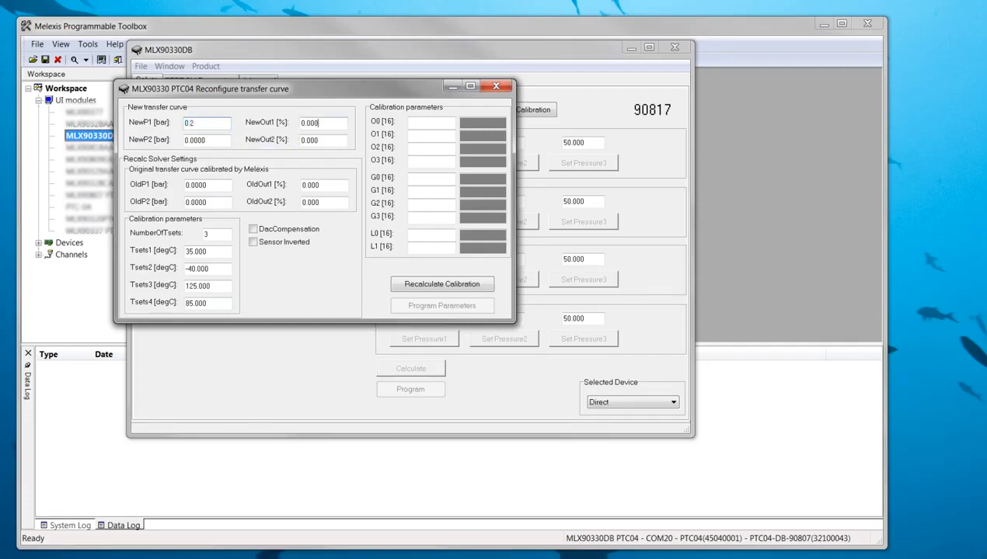
{"action": "type", "text": "10"}
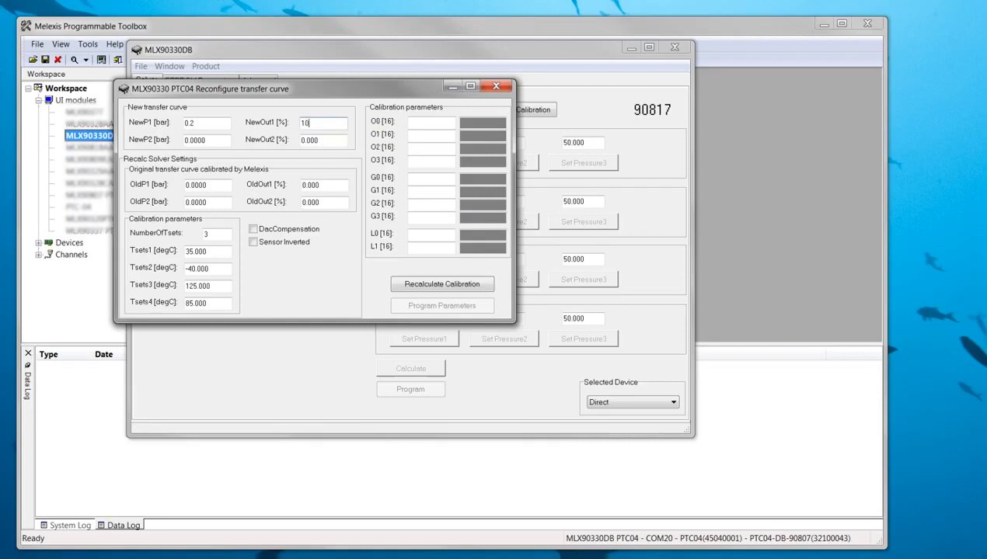
{"action": "left_click", "coordinate": [206, 139]}
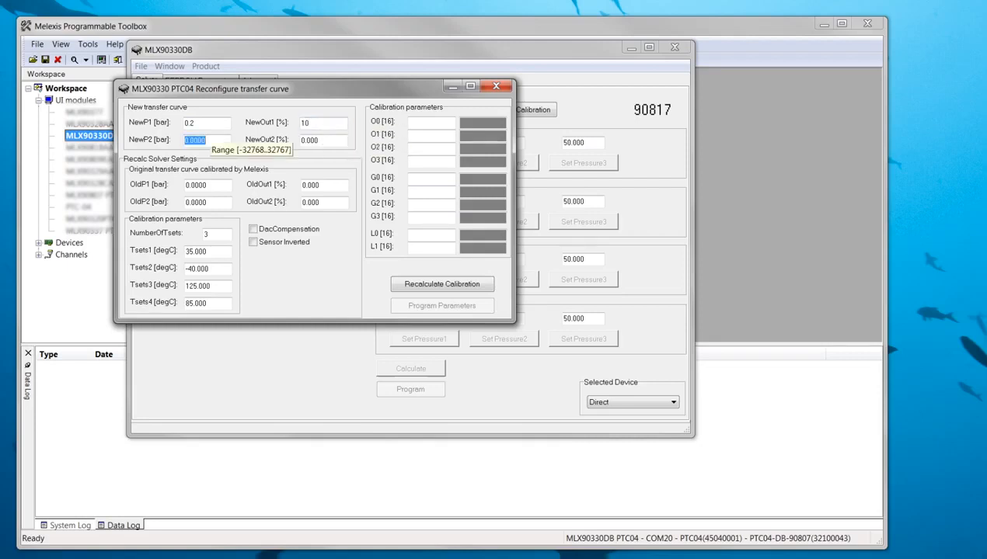
{"action": "type", "text": "4.2"}
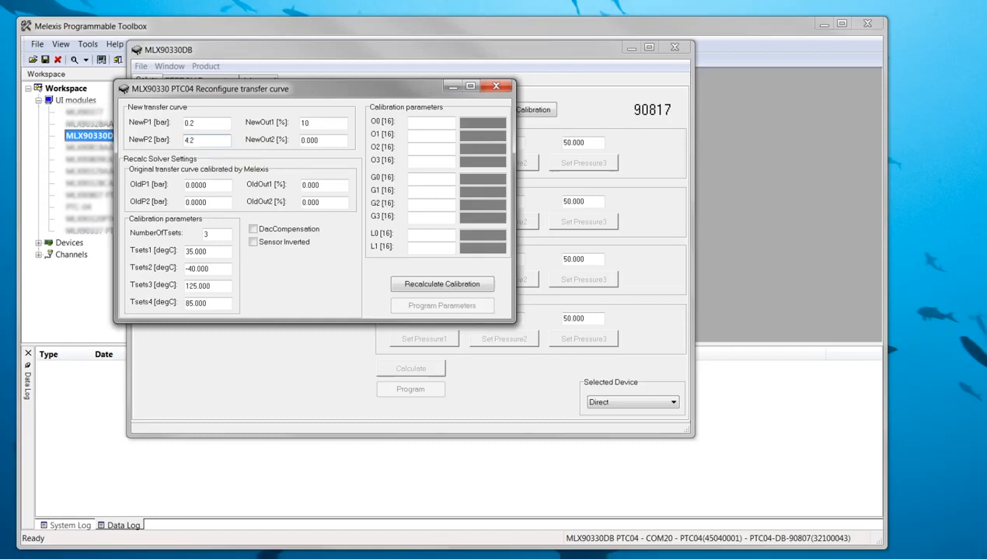
{"action": "type", "text": "90"}
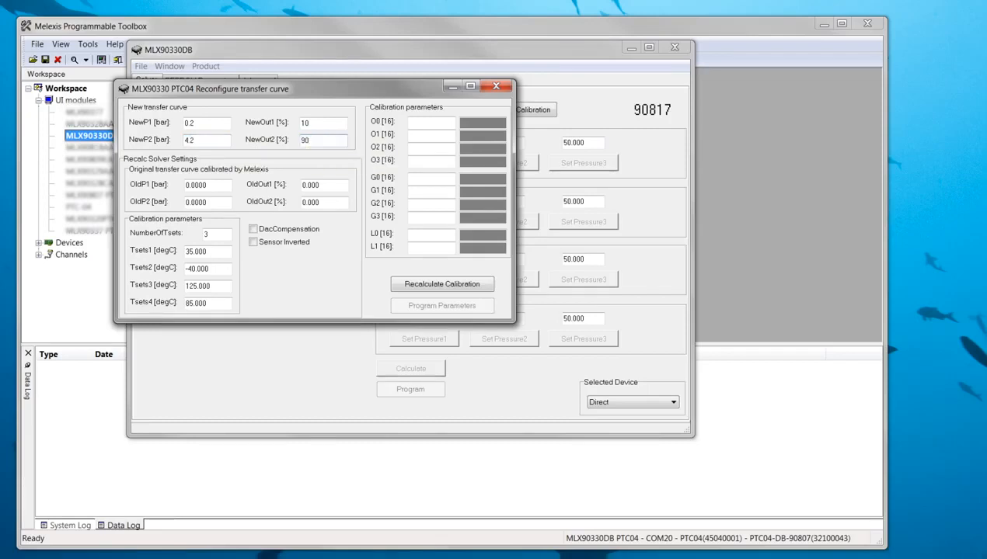
- Enter the old curve 0.5–4 bar at 10–90%, four Tsets, and enable DacCompensation
{"action": "left_click", "coordinate": [206, 185]}
{"action": "type", "text": "0.5"}
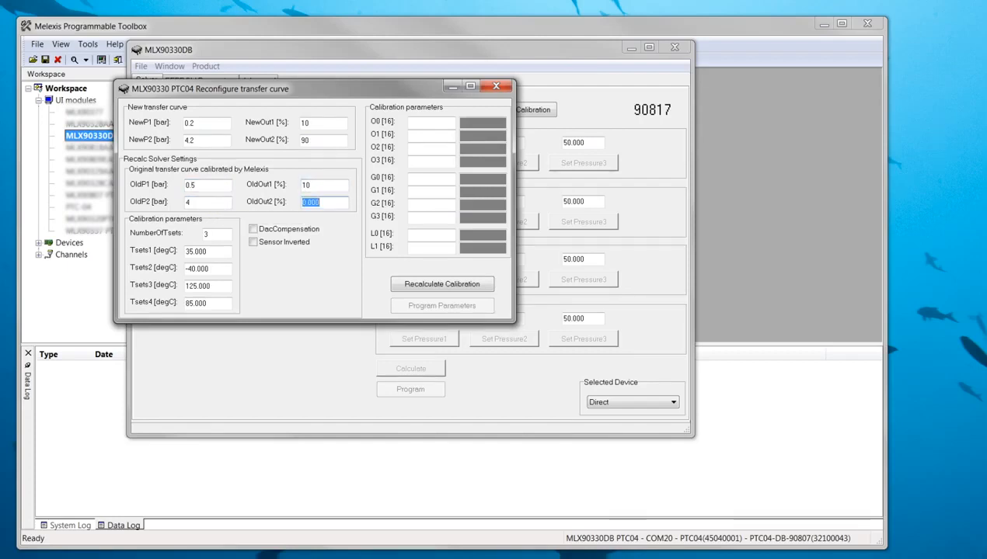
{"action": "type", "text": "90"}
{"action": "left_click", "coordinate": [216, 233]}
{"action": "type", "text": "4"}
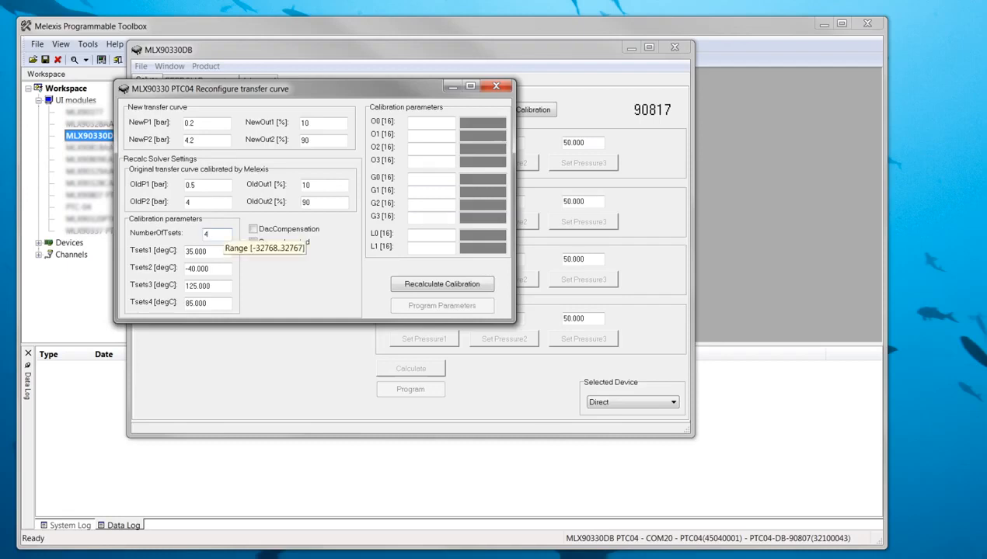
{"action": "left_click", "coordinate": [252, 228]}
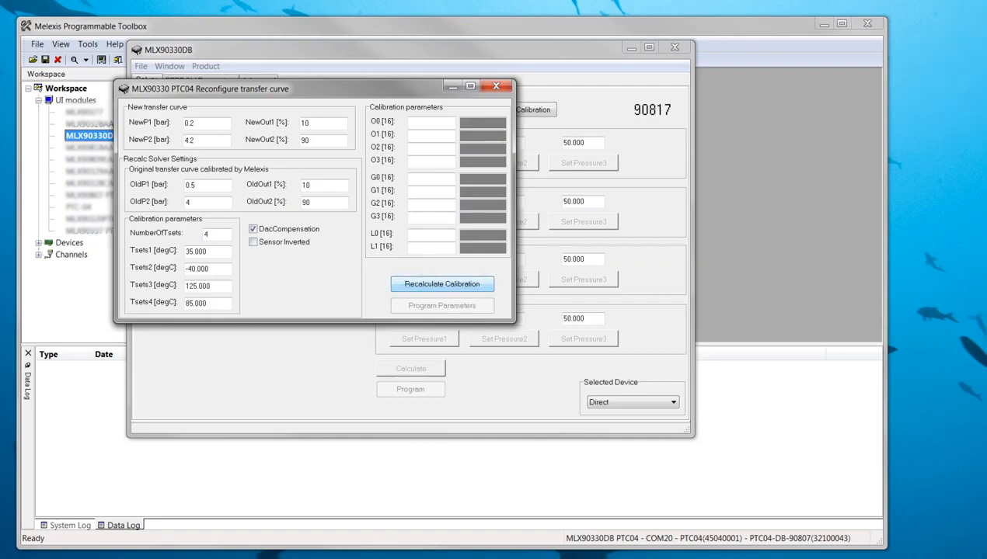
- Recalculate the calibration, program the parameters to the device, and acknowledge the success message
{"action": "left_click", "coordinate": [441, 284]}
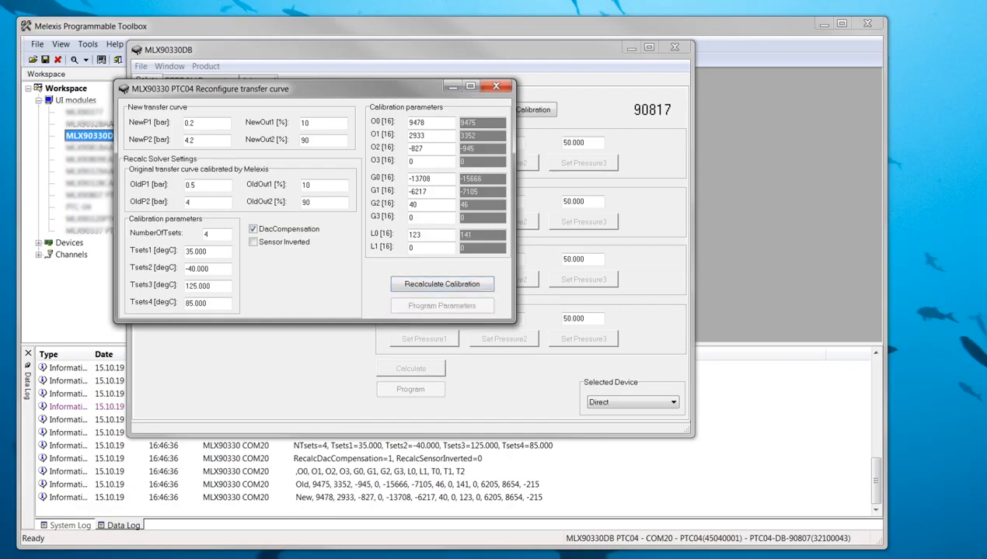
{"action": "left_click", "coordinate": [442, 305]}
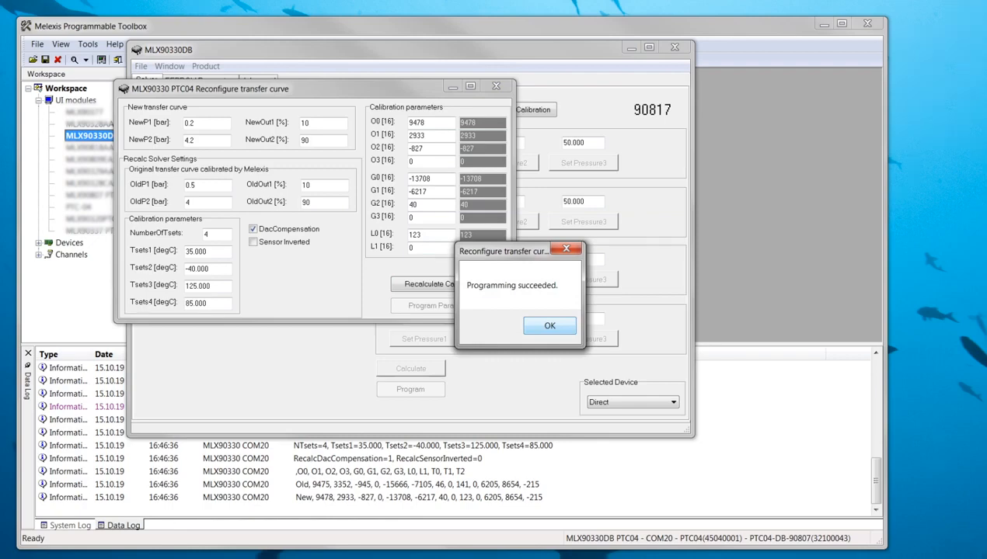
{"action": "left_click", "coordinate": [549, 325]}
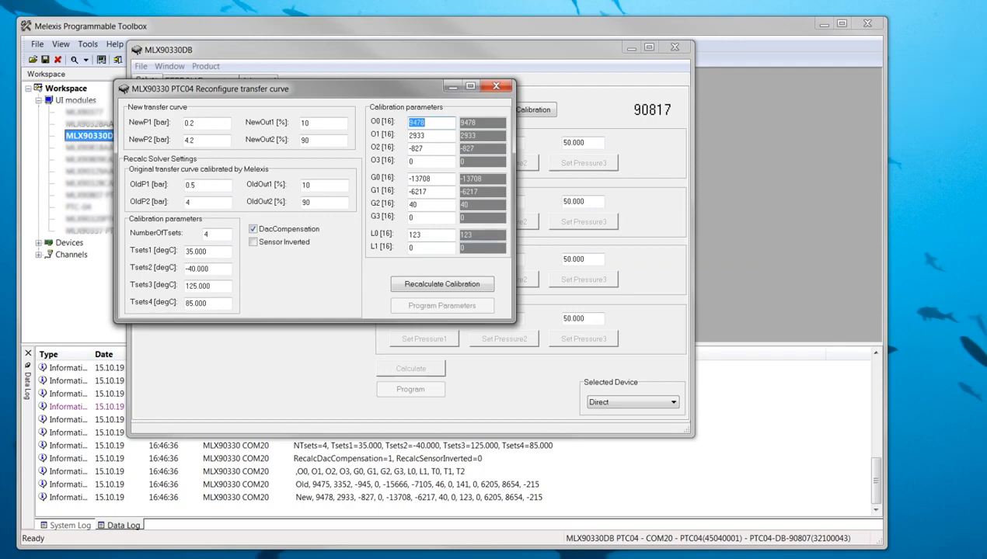
- Close the Reconfigure transfer curve dialog to return to the 90817 solver
{"action": "left_click", "coordinate": [496, 86]}
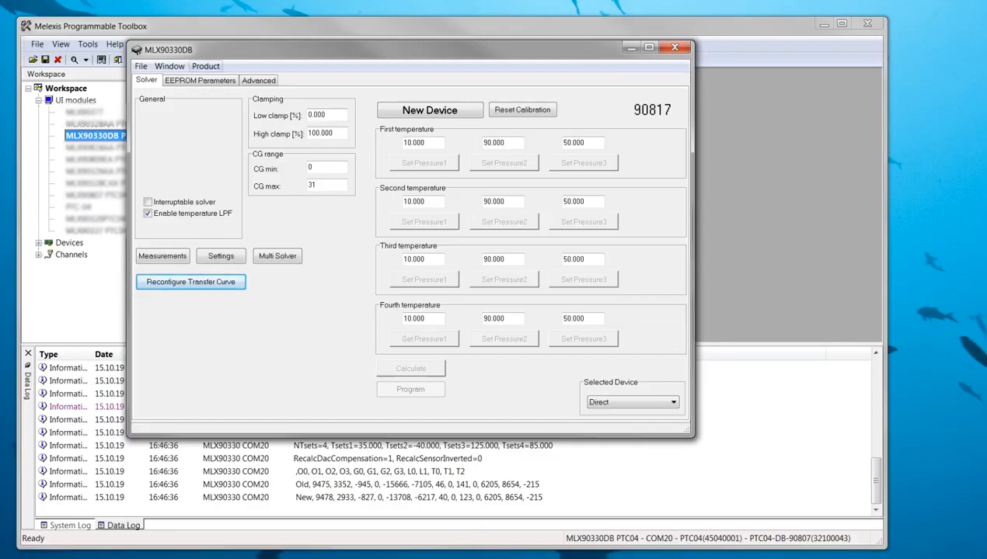
{"action": "left_click", "coordinate": [205, 66]}
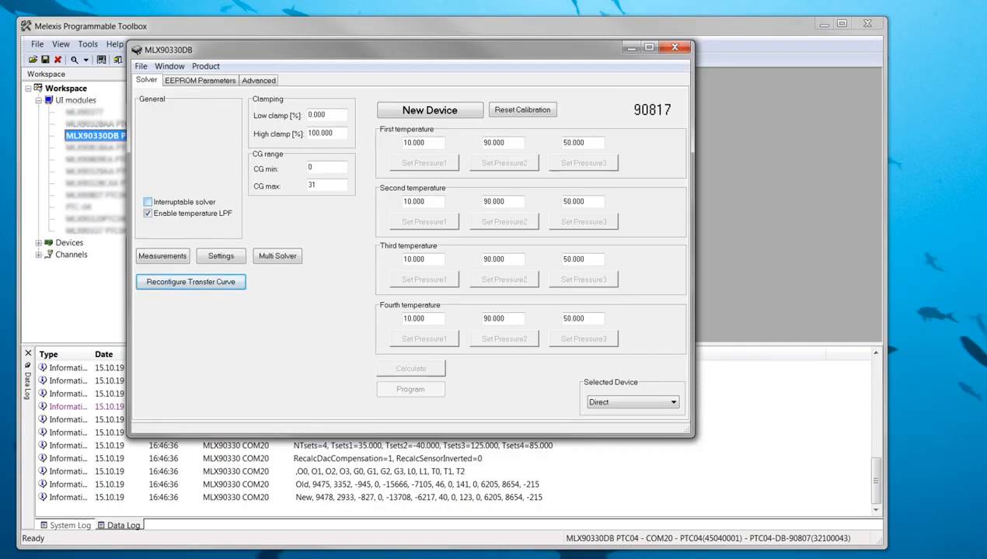
{"action": "mouse_move", "coordinate": [147, 213]}
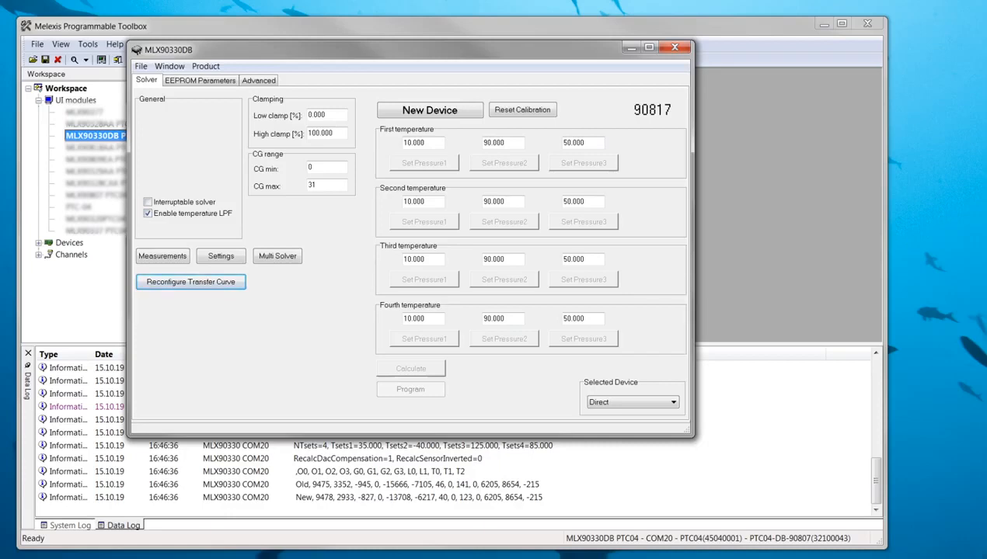
- Set clamping to 5% low and 95% high, with CG min 6 and CG max 8
{"action": "left_click", "coordinate": [326, 115]}
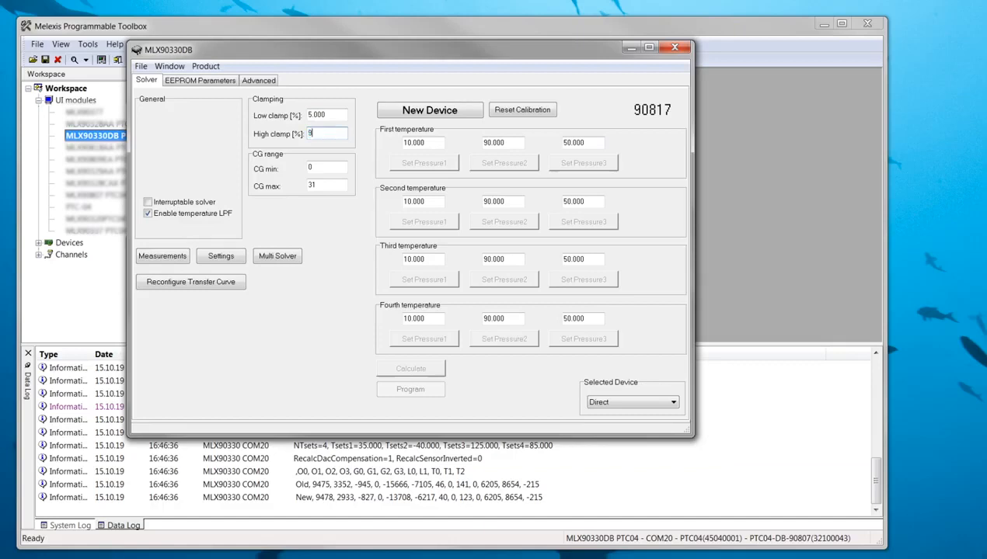
{"action": "type", "text": "5.000"}
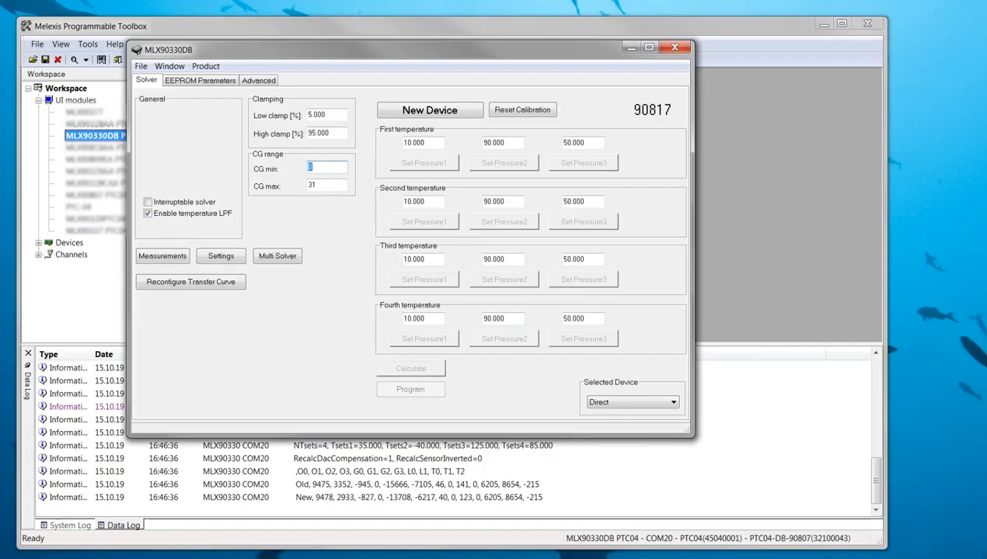
{"action": "type", "text": "8"}
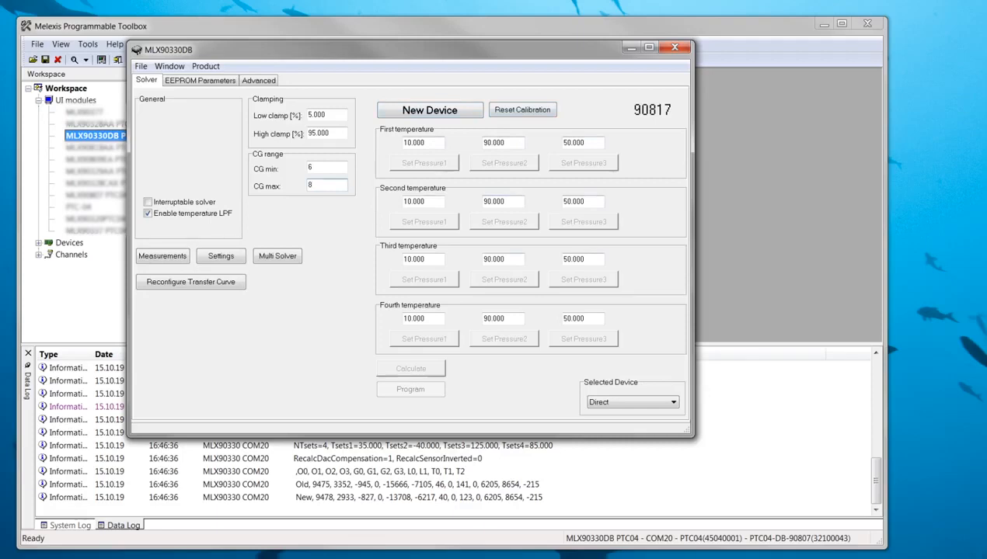
{"action": "left_click", "coordinate": [326, 185]}
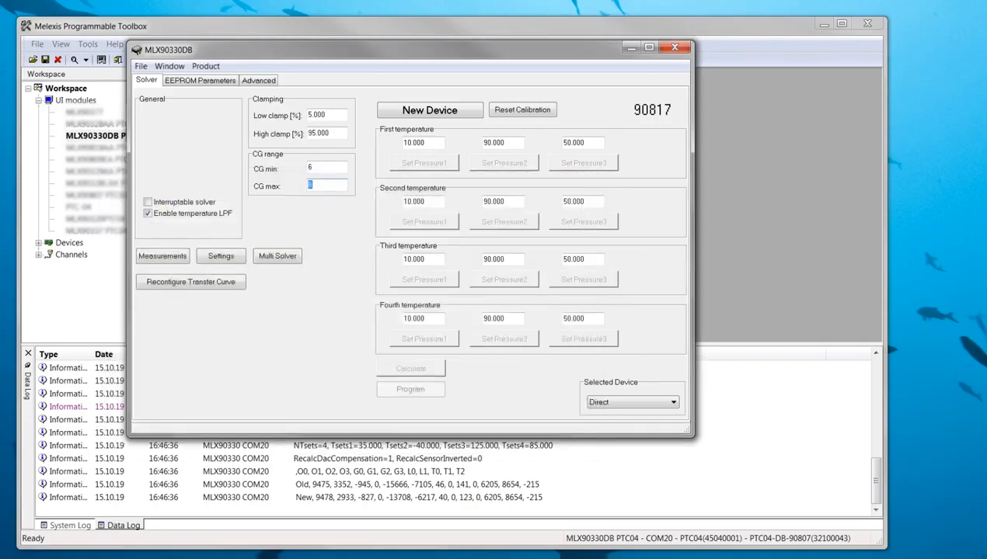
- Browse to the MLX90330 folder holding MLX90330_PTC04_default.ini from the File menu
{"action": "left_click", "coordinate": [141, 66]}
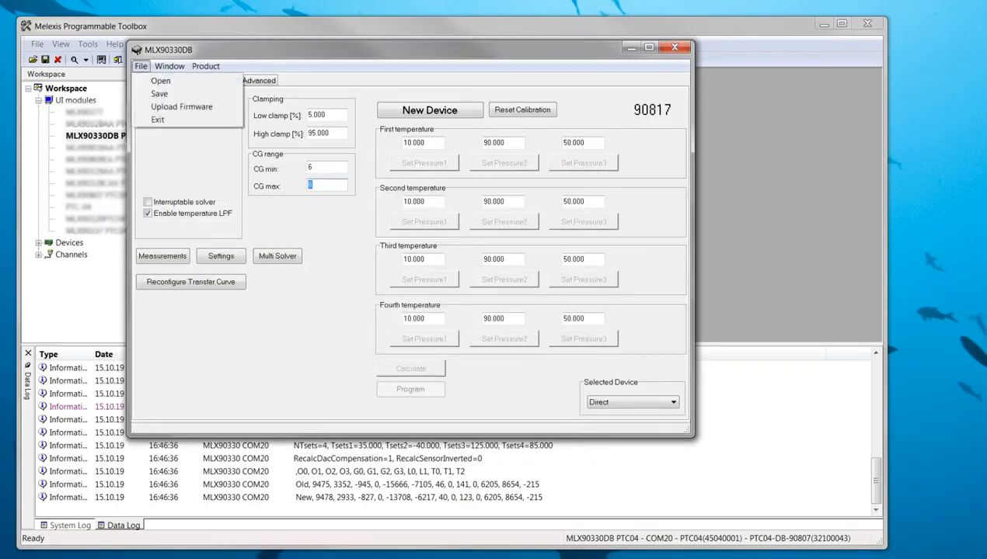
{"action": "left_click", "coordinate": [160, 80]}
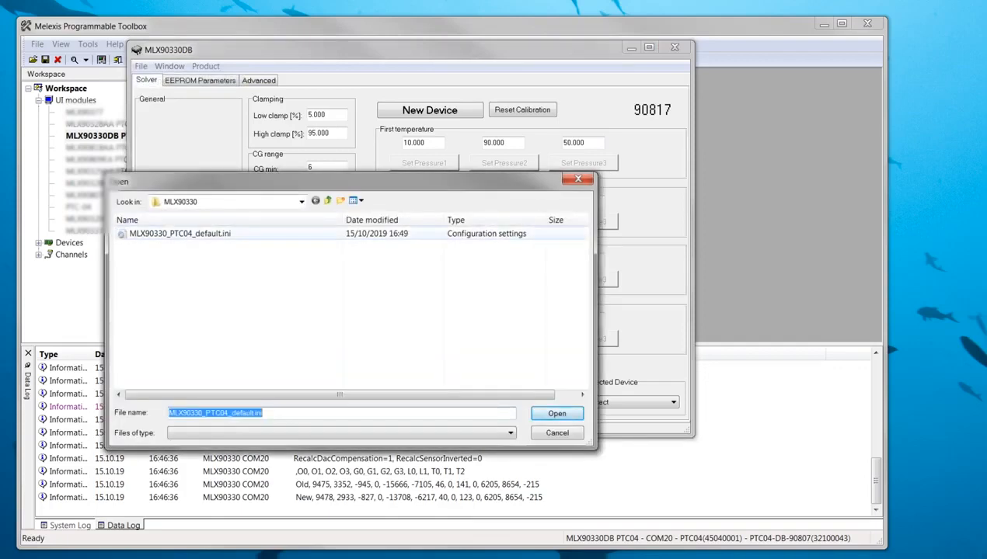
- Edit MLX90330_PTC04_default.ini in Notepad, changing TwarmUp from 1 to 30
{"action": "right_click", "coordinate": [180, 233]}
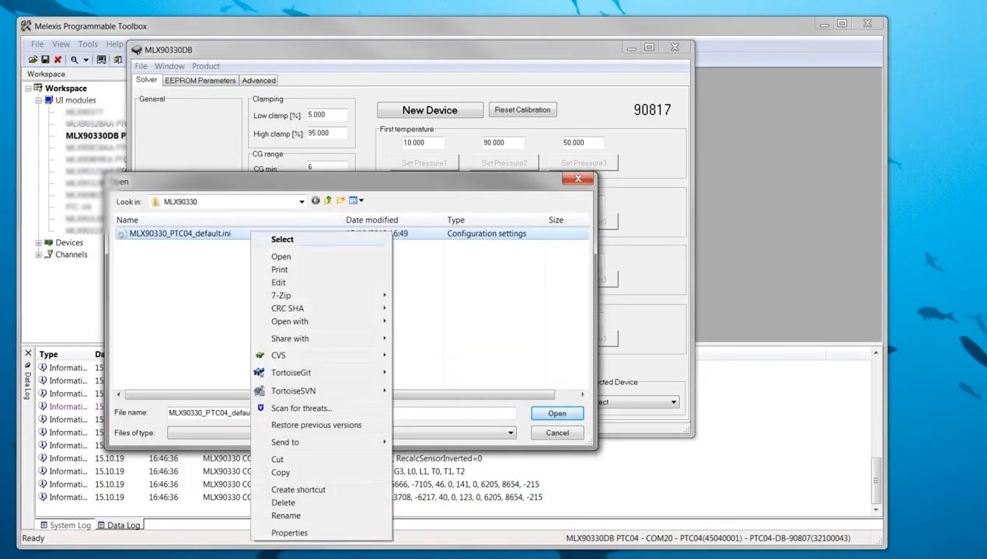
{"action": "left_click", "coordinate": [278, 282]}
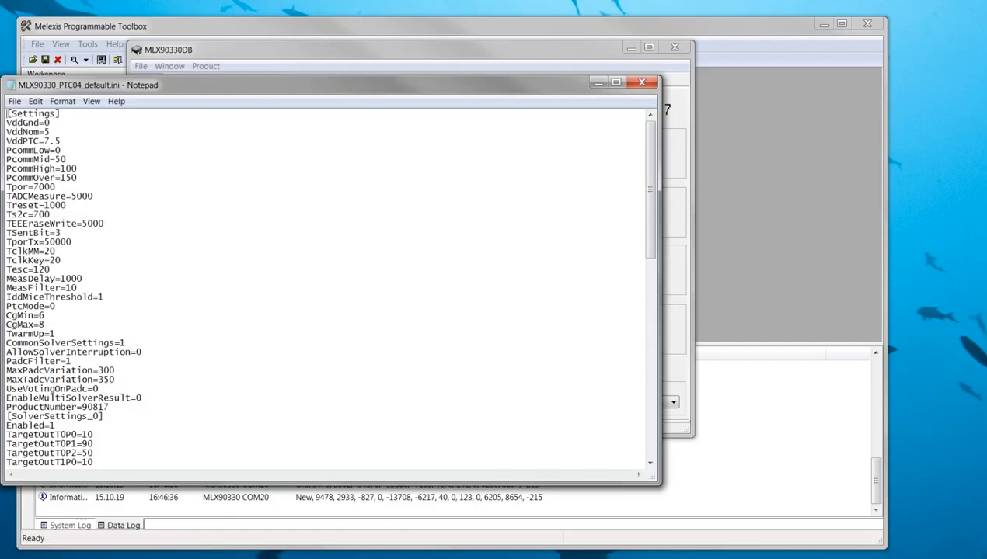
{"action": "scroll", "scroll_direction": "down", "scroll_amount": 3}
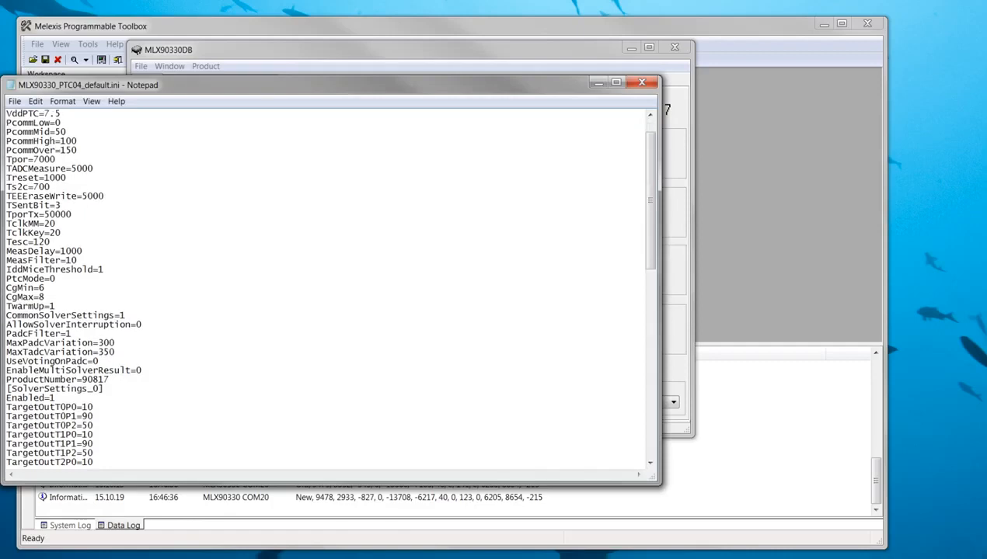
{"action": "scroll", "scroll_direction": "down", "scroll_amount": 3}
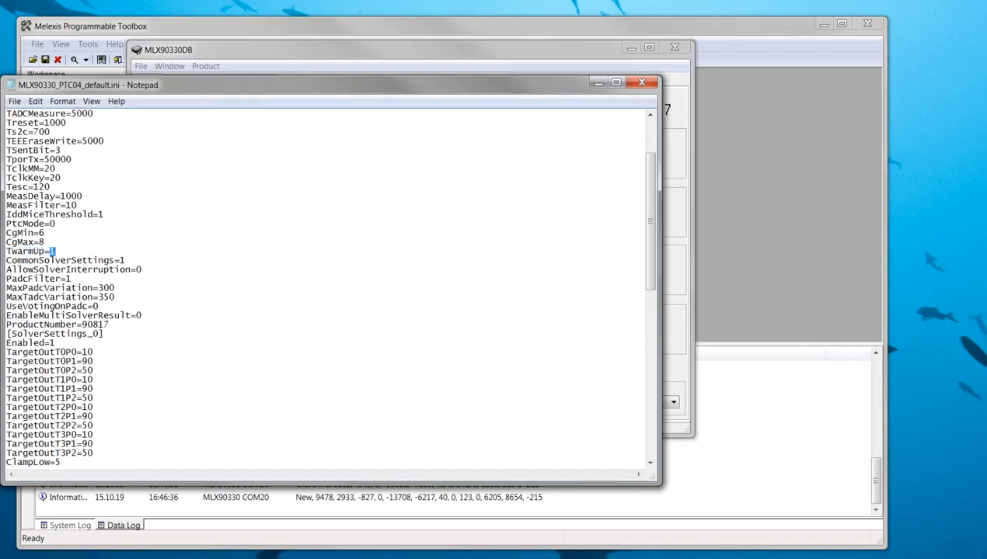
{"action": "type", "text": "30"}
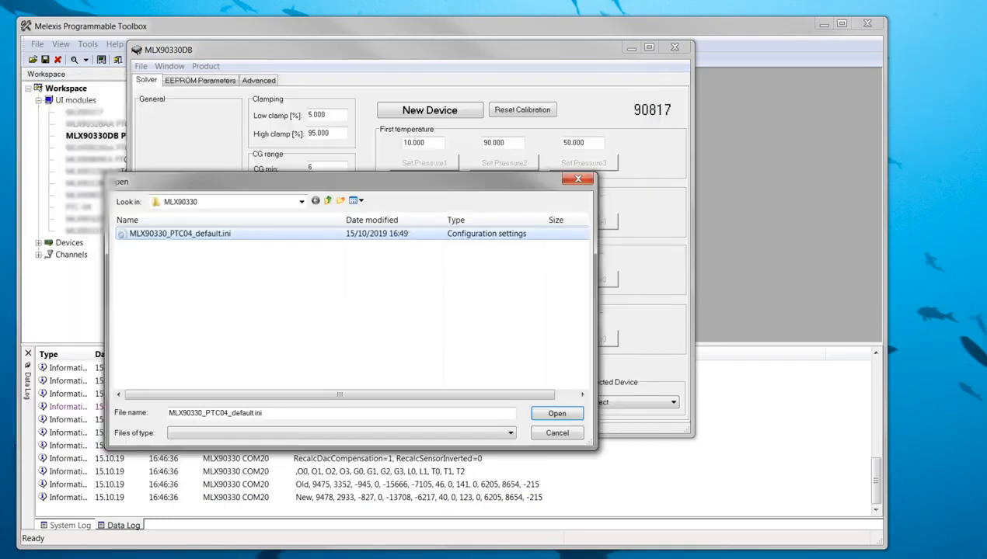
- Load the edited .ini settings and read the connected sensor as a New Device
{"action": "left_click", "coordinate": [556, 412]}
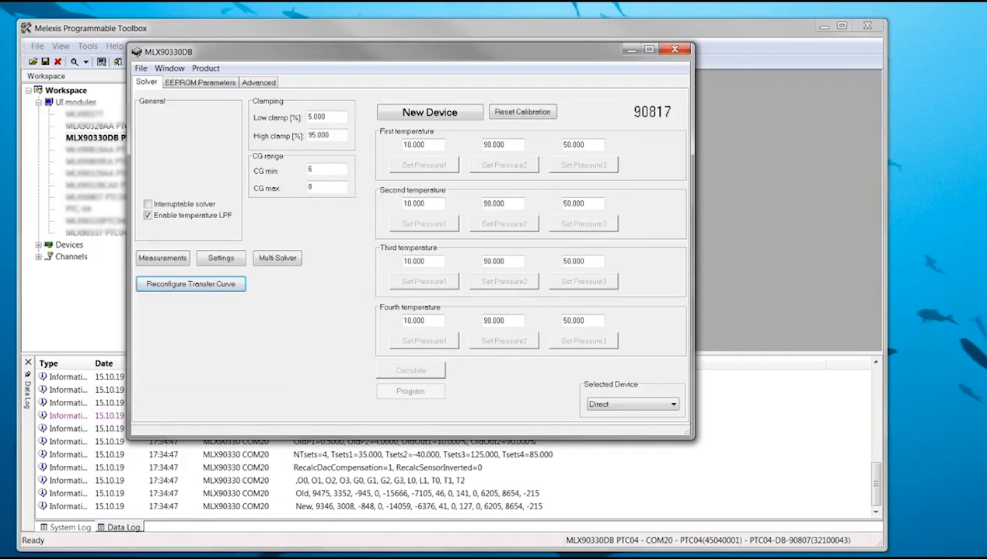
{"action": "left_click", "coordinate": [430, 112]}
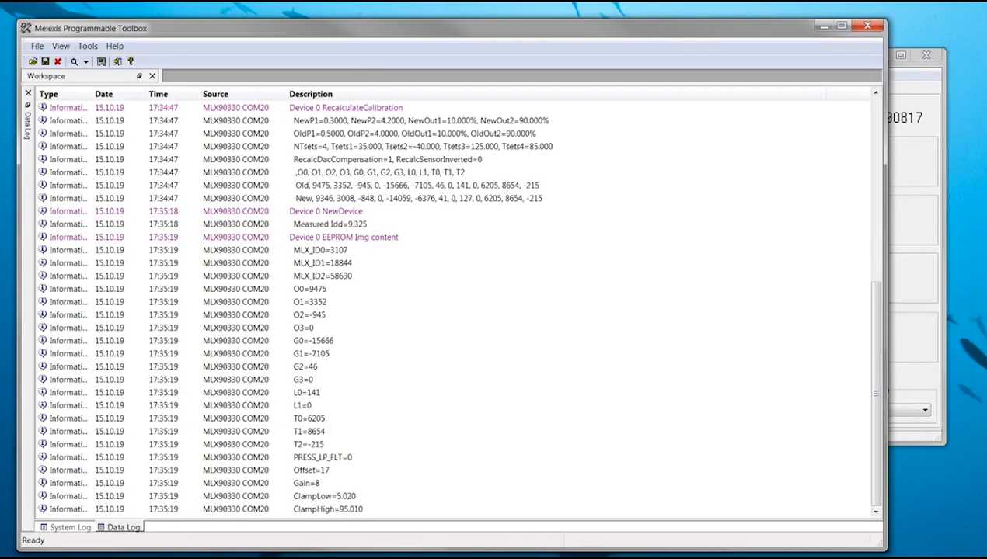
- Review the NewDevice EEPROM readout, such as T1=8654, then bring up the Tools list
{"action": "left_click", "coordinate": [325, 211]}
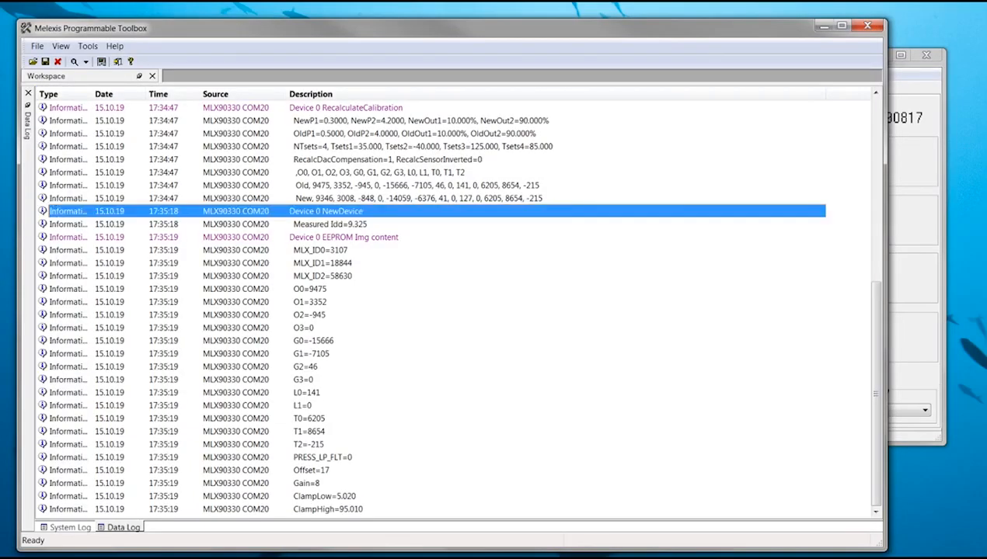
{"action": "left_click", "coordinate": [330, 224]}
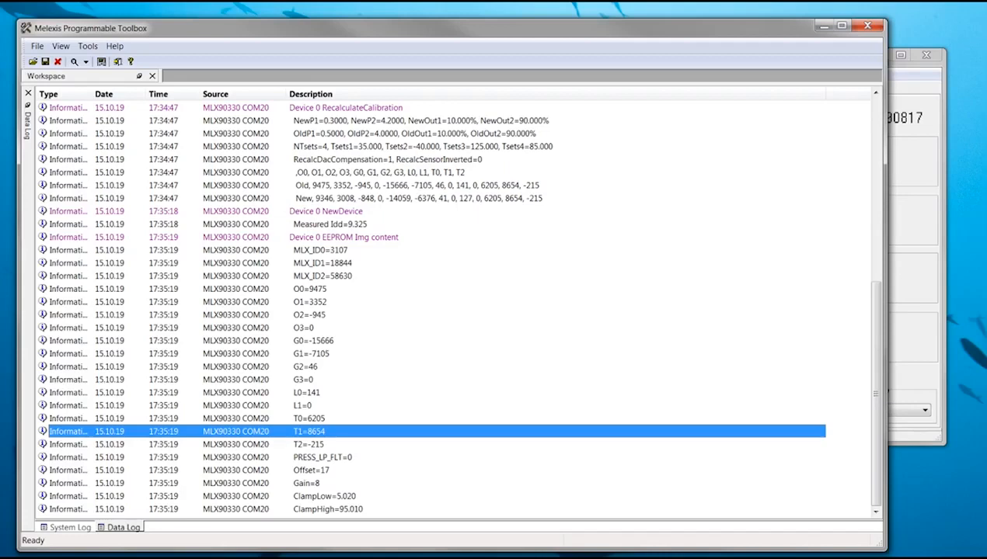
{"action": "left_click", "coordinate": [87, 46]}
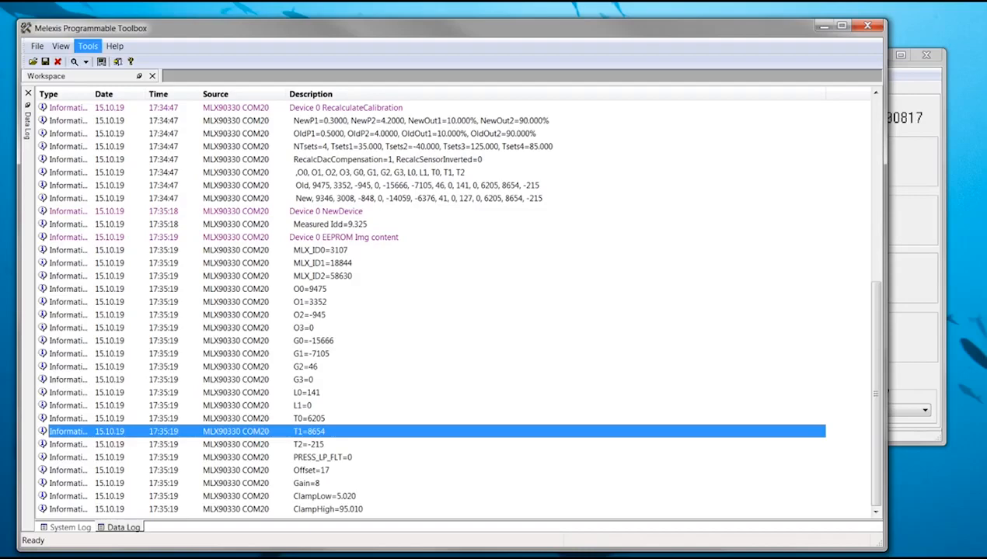
{"action": "left_click", "coordinate": [87, 46]}
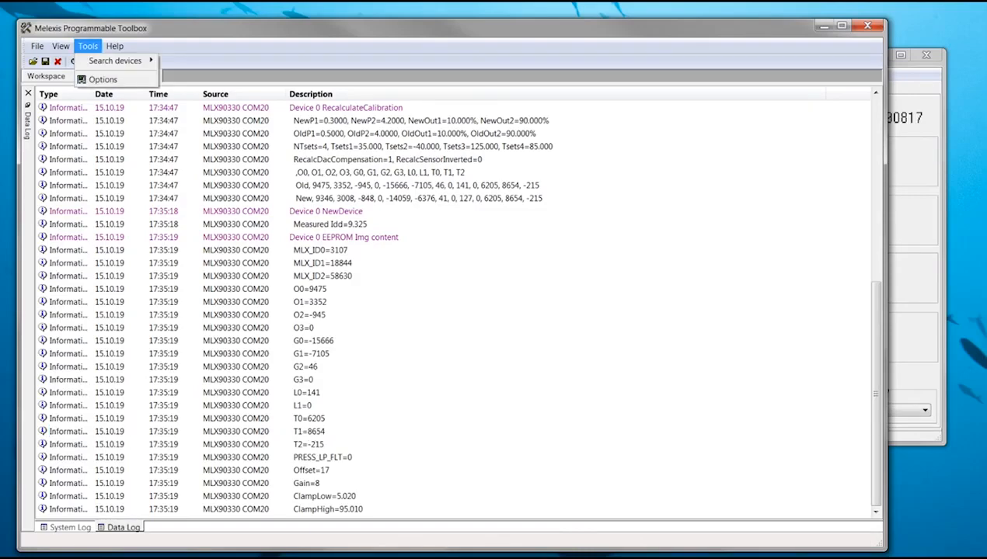
- Review the System logging settings under Tools > Options, then close the dialog
{"action": "left_click", "coordinate": [102, 79]}
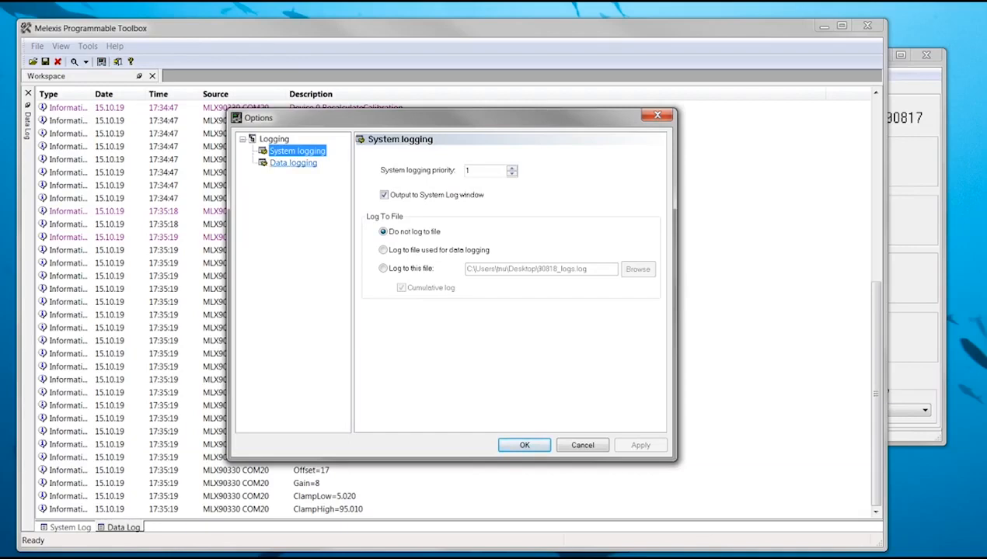
{"action": "left_click", "coordinate": [293, 162]}
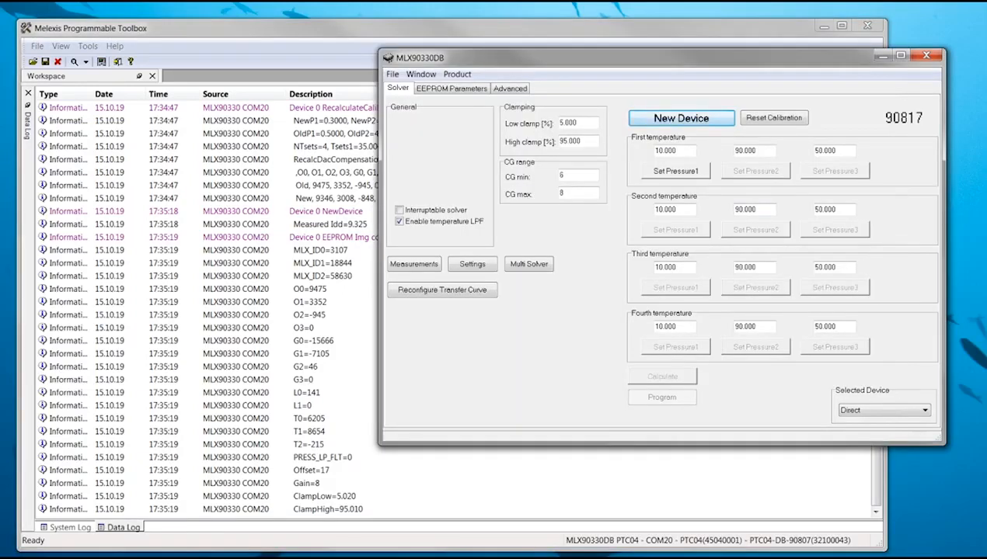
- Run Set Pressure1 at first temperature and watch the Data Log reach Gain=1.007, Offset=-0.151
{"action": "left_click", "coordinate": [680, 117]}
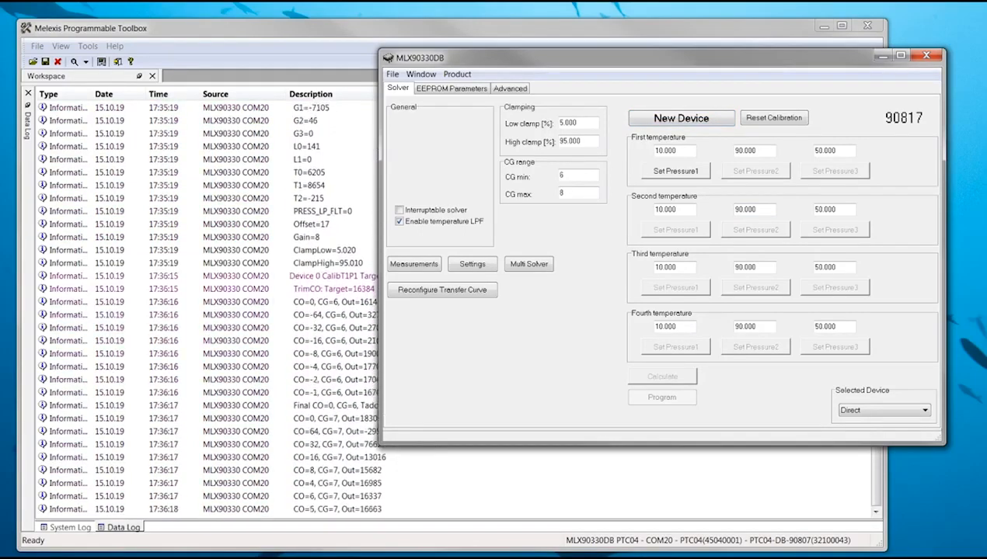
{"action": "left_click", "coordinate": [675, 170]}
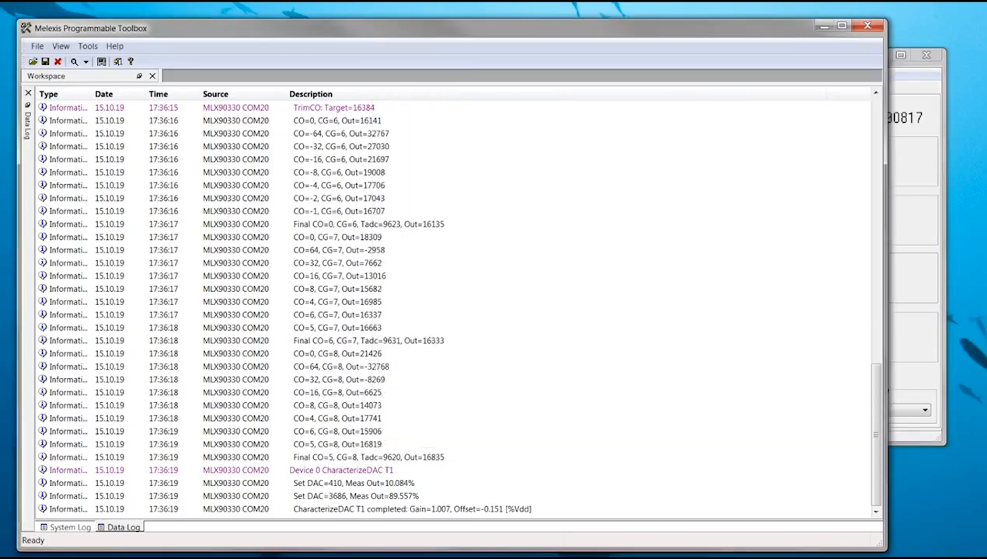
- Review the CG=6, 7 and 8 final offset trim rows, then run Set Pressure2 at first temperature
{"action": "left_click", "coordinate": [342, 133]}
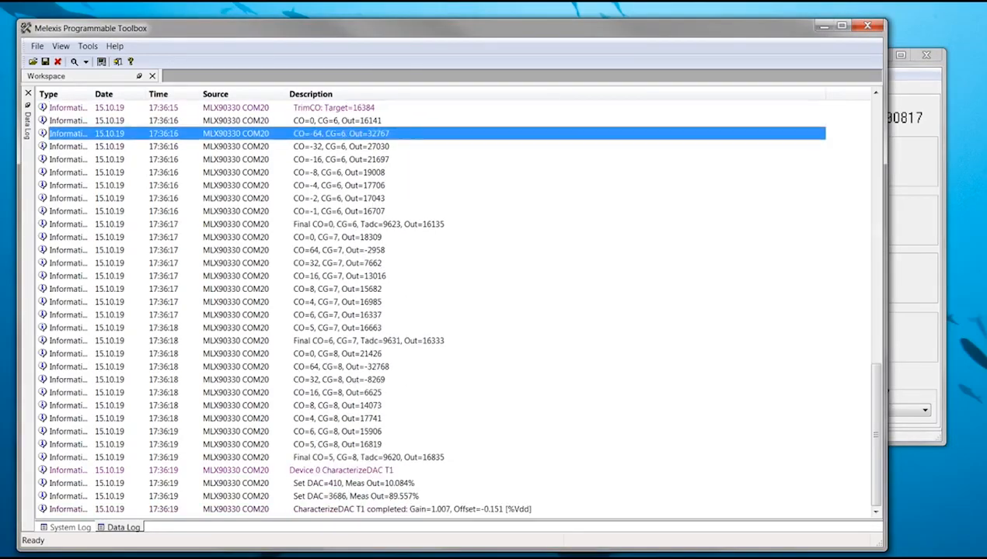
{"action": "left_click", "coordinate": [367, 224]}
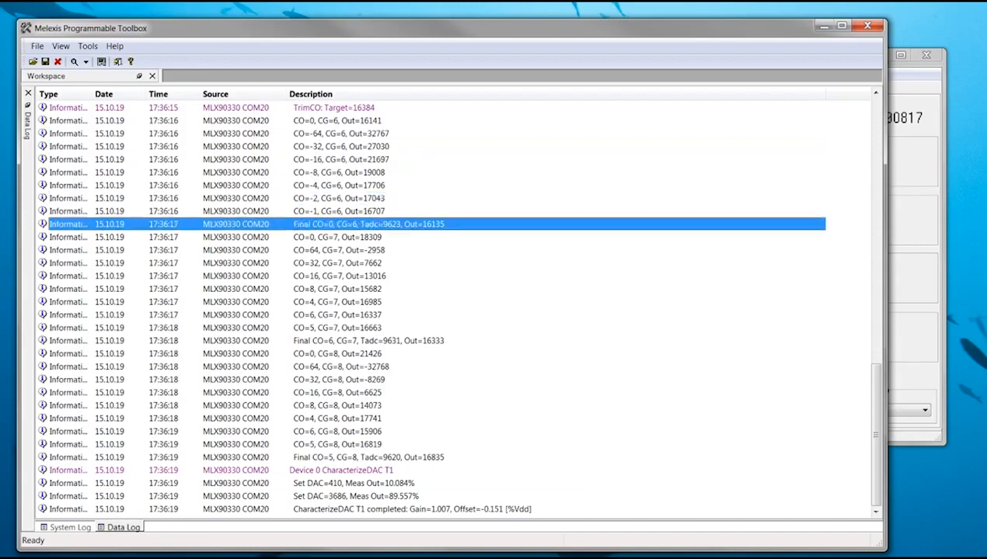
{"action": "left_click", "coordinate": [368, 340]}
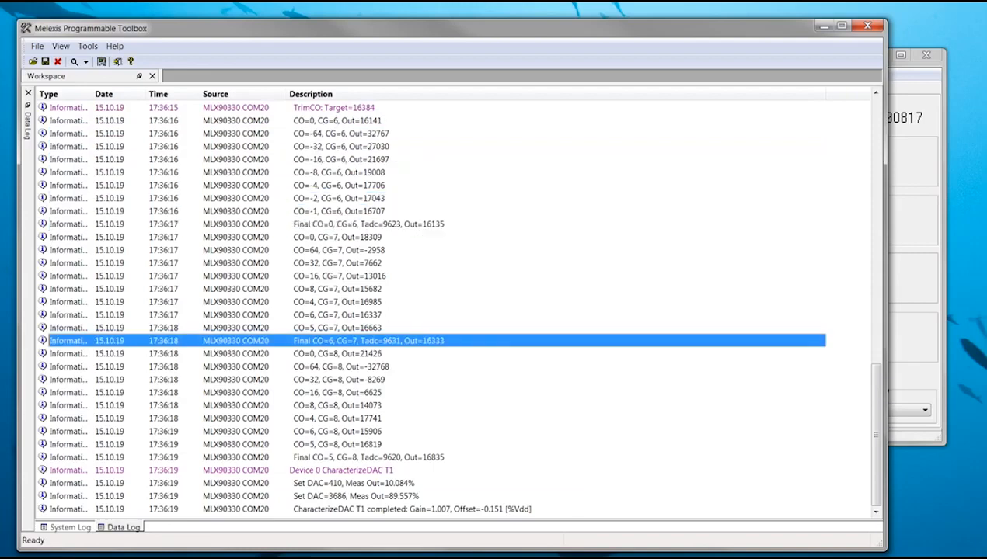
{"action": "left_click", "coordinate": [365, 457]}
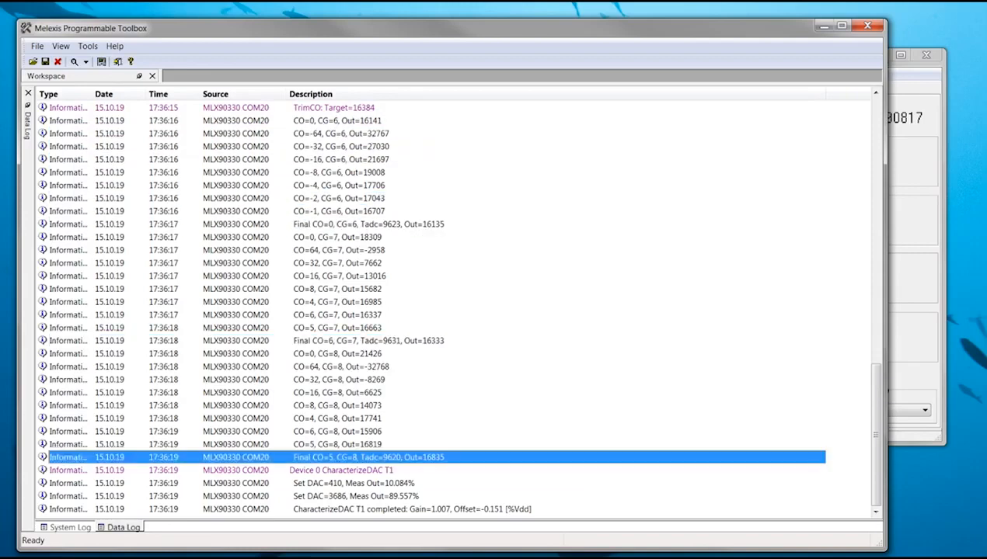
{"action": "left_click", "coordinate": [342, 470]}
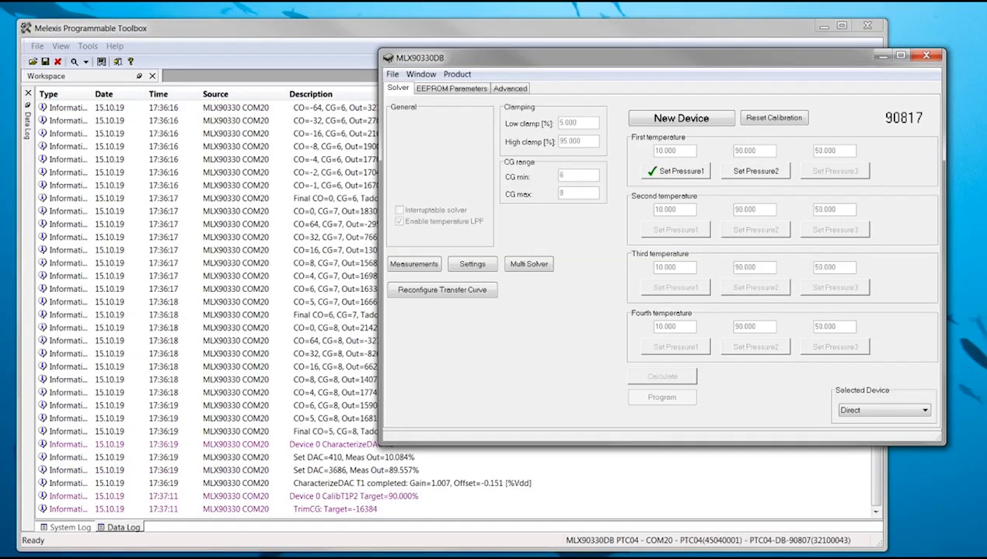
{"action": "left_click", "coordinate": [756, 170]}
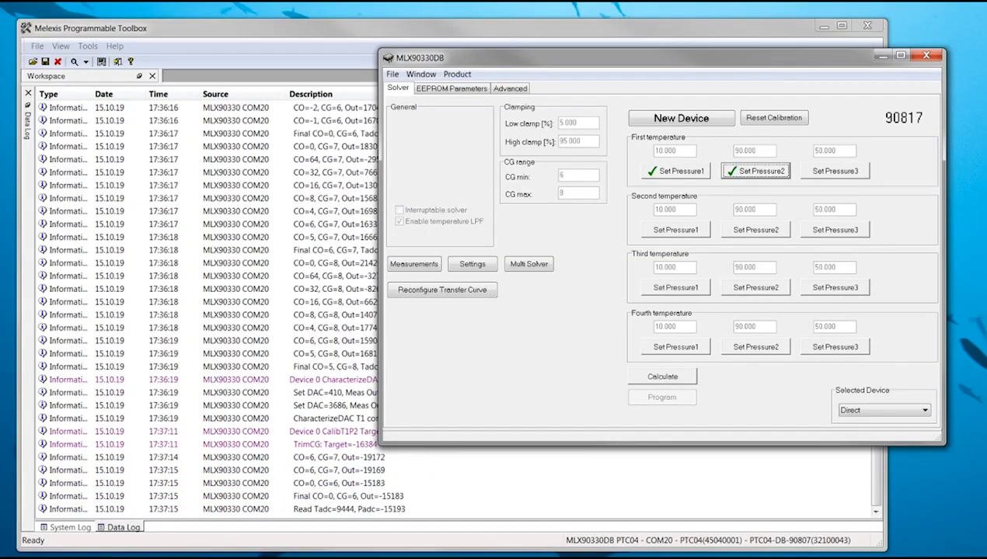